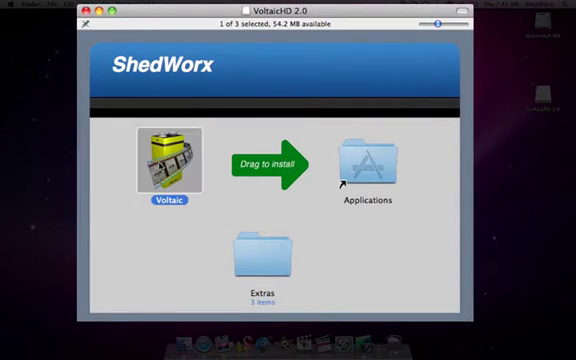
Drag Voltaic from the VoltaicHD disk image onto the Applications folder shortcut
left_click_drag(166, 164, 360, 160)
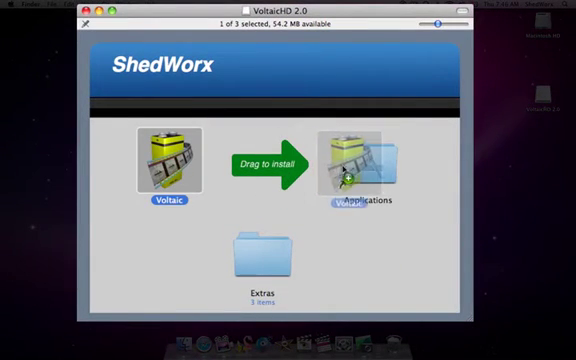
left_click_drag(160, 160, 350, 164)
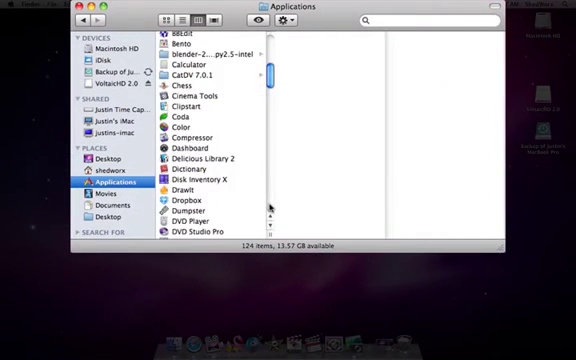
Select Voltaic in the Applications column list to show its preview details
scroll("down", 3)
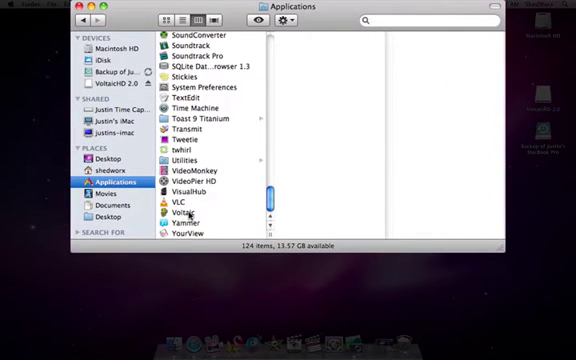
left_click(190, 212)
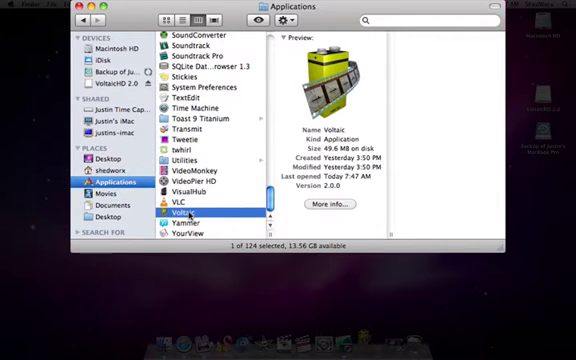
Launch Voltaic, accept the EULA and choose Activate Later to run in demo mode
double_click(178, 212)
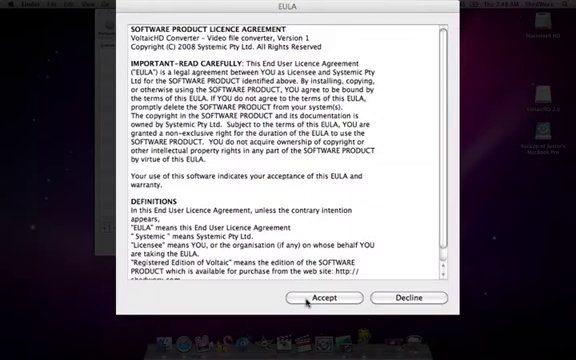
left_click(320, 298)
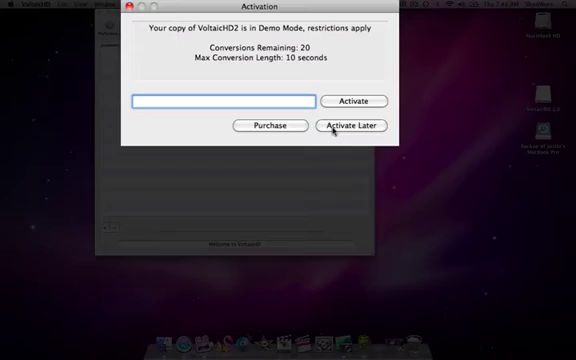
left_click(352, 126)
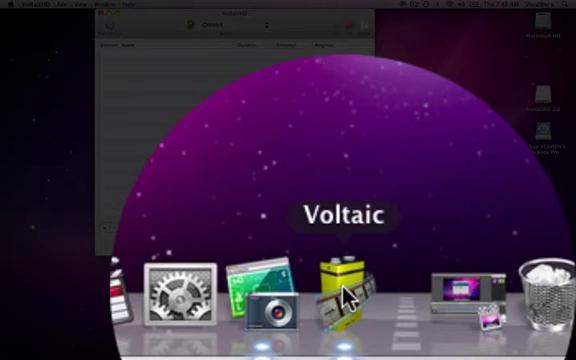
Choose Options > Keep in Dock for the Voltaic Dock icon
right_click(344, 296)
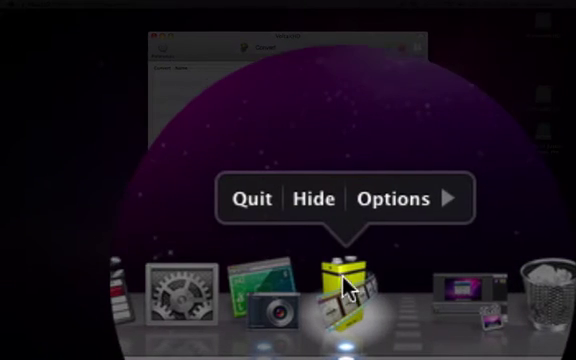
left_click(396, 198)
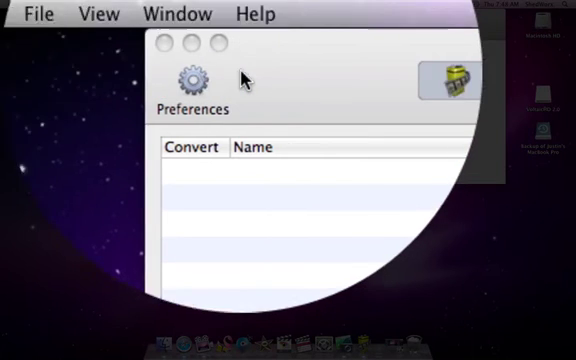
Show Voltaic's Preferences and view the Custom and Advanced settings pages
left_click(188, 80)
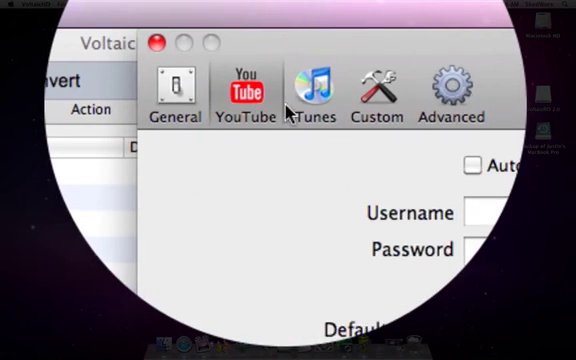
left_click(314, 90)
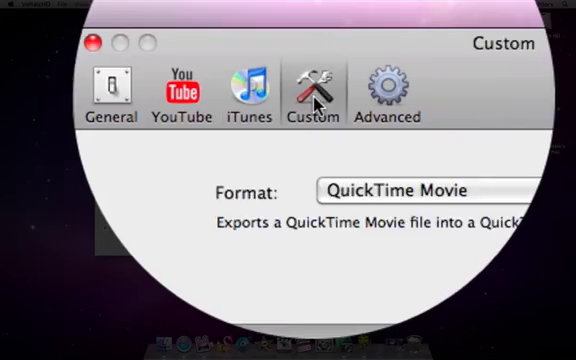
left_click(386, 84)
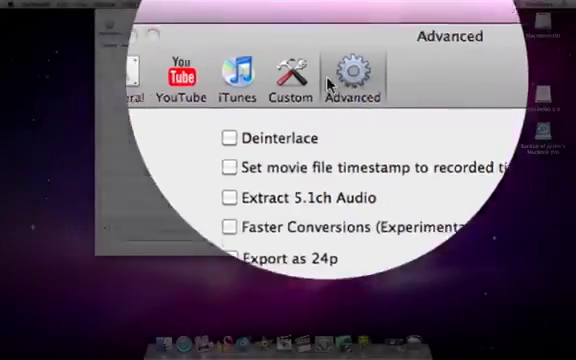